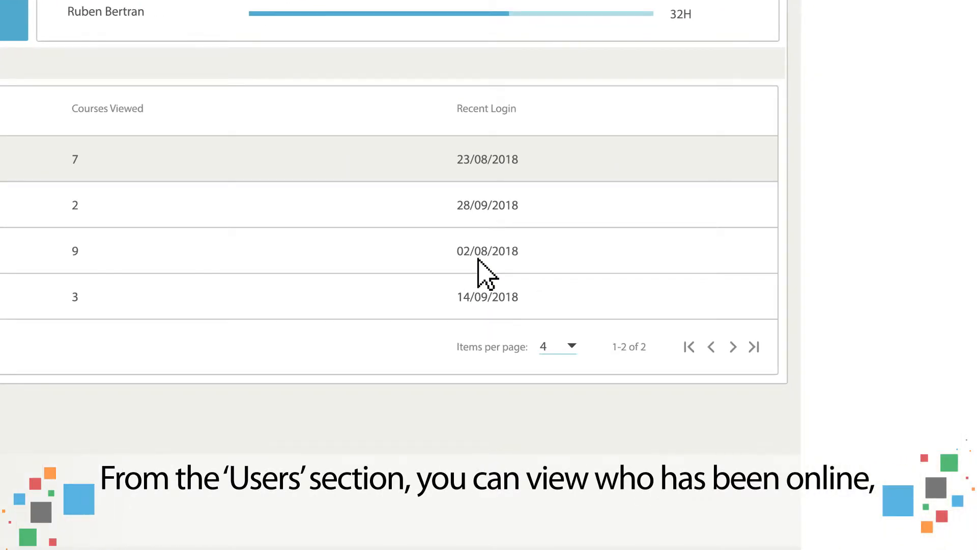
Step: Show the Courses report with per-course view times, durations, assigned users and popular courses
{"action": "scroll", "scroll_direction": "up", "scroll_amount": 3}
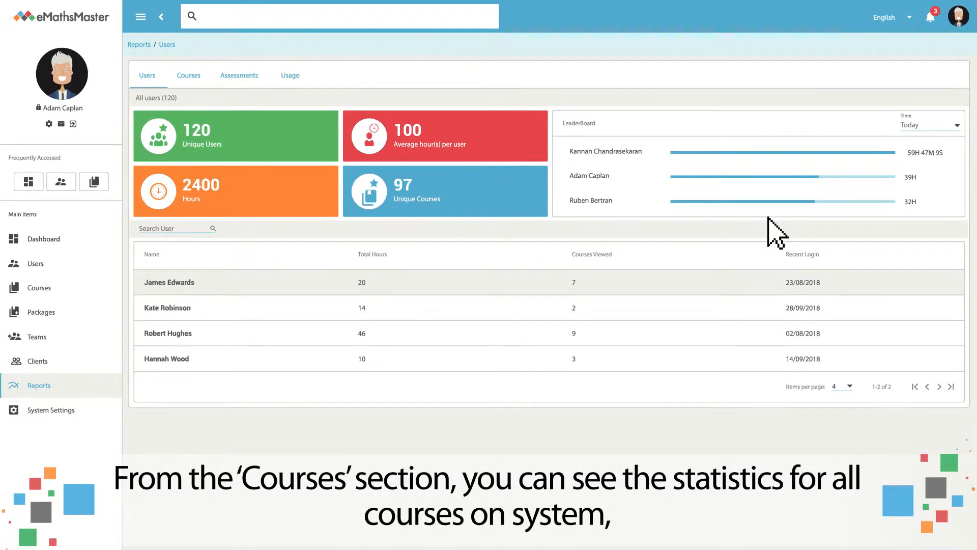
{"action": "left_click", "coordinate": [188, 74]}
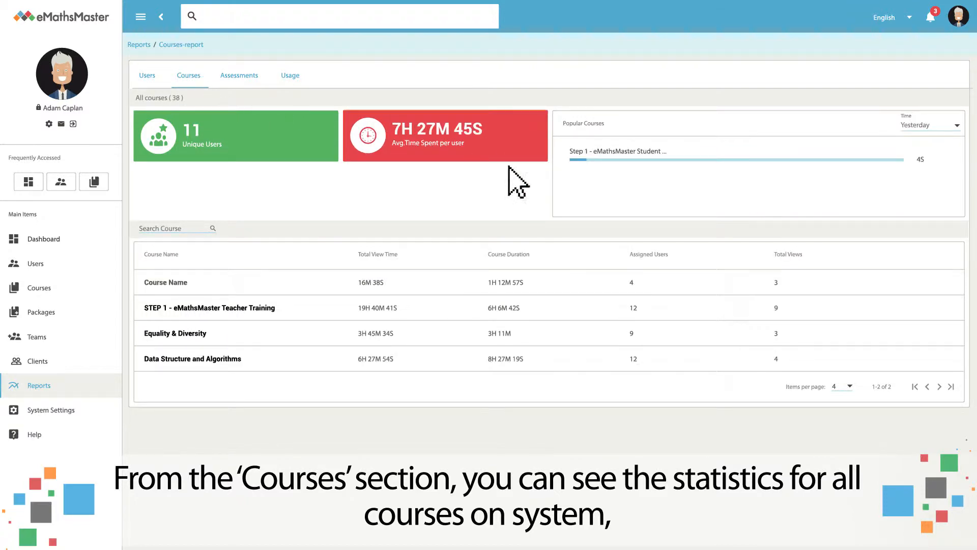
{"action": "mouse_move", "coordinate": [819, 389]}
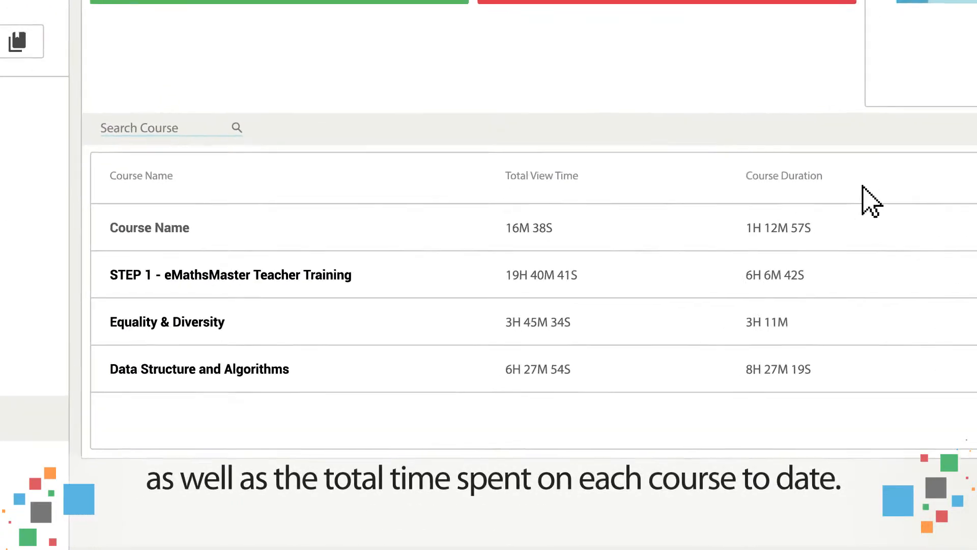
{"action": "scroll", "scroll_direction": "up", "scroll_amount": 3}
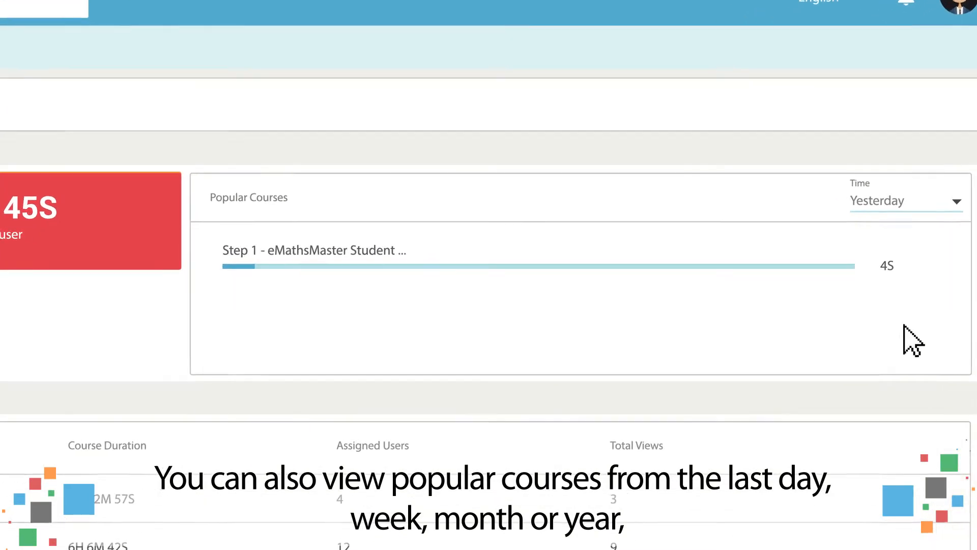
{"action": "mouse_move", "coordinate": [963, 224]}
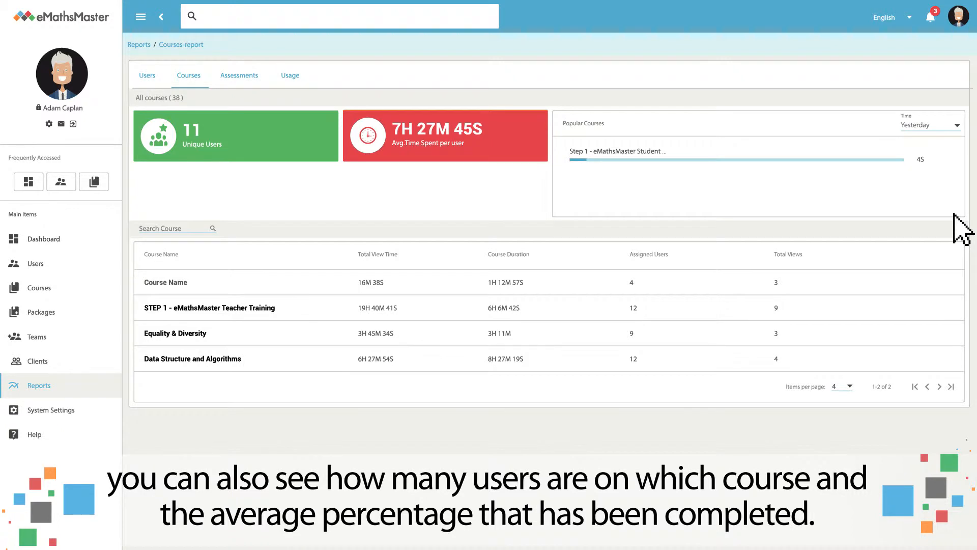
{"action": "mouse_move", "coordinate": [392, 122]}
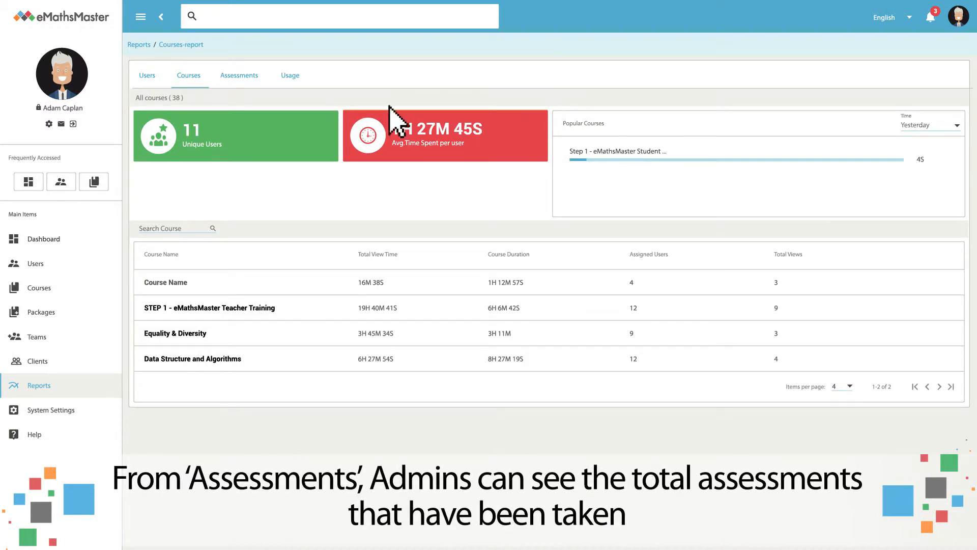
Step: View the teacher training course's detailed results, then show the overall Usage report
{"action": "left_click", "coordinate": [239, 75]}
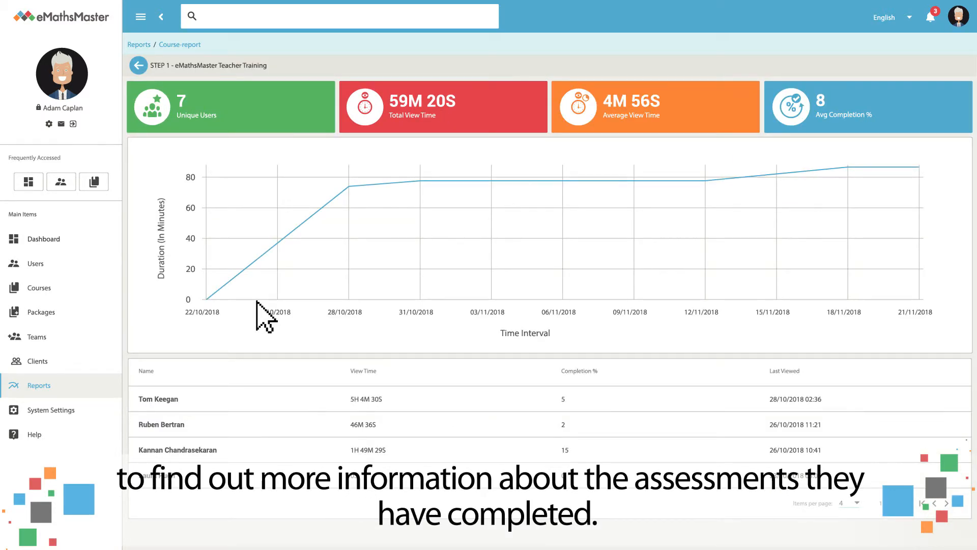
{"action": "mouse_move", "coordinate": [315, 311]}
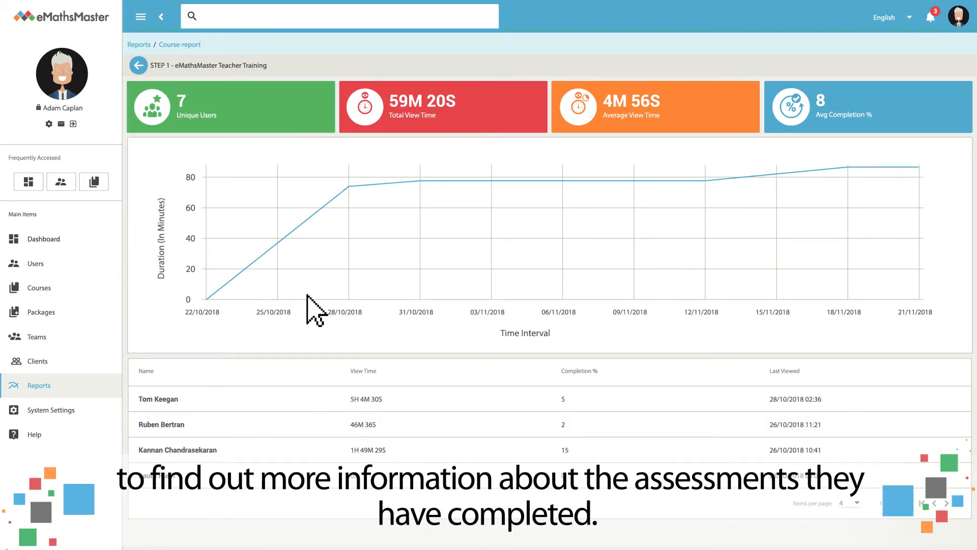
{"action": "left_click", "coordinate": [137, 65]}
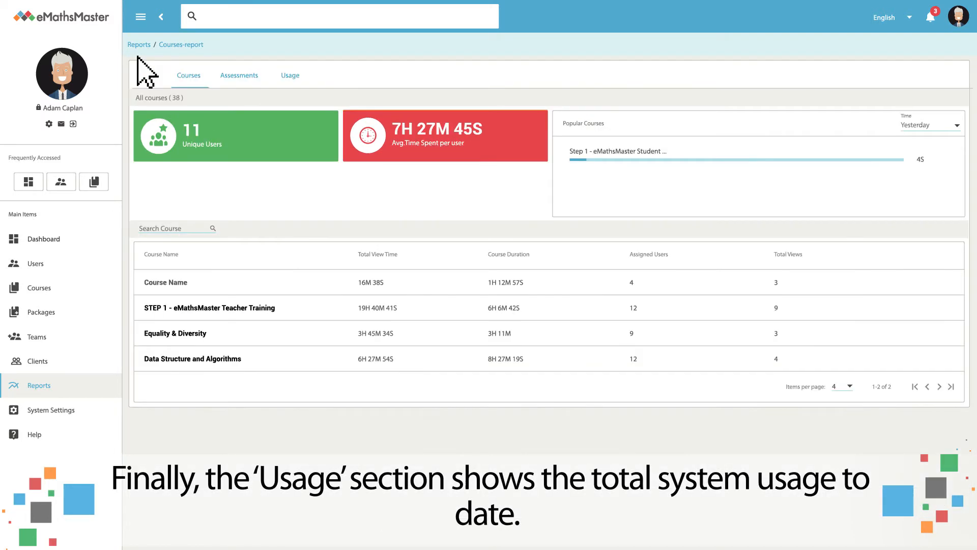
{"action": "left_click", "coordinate": [289, 74]}
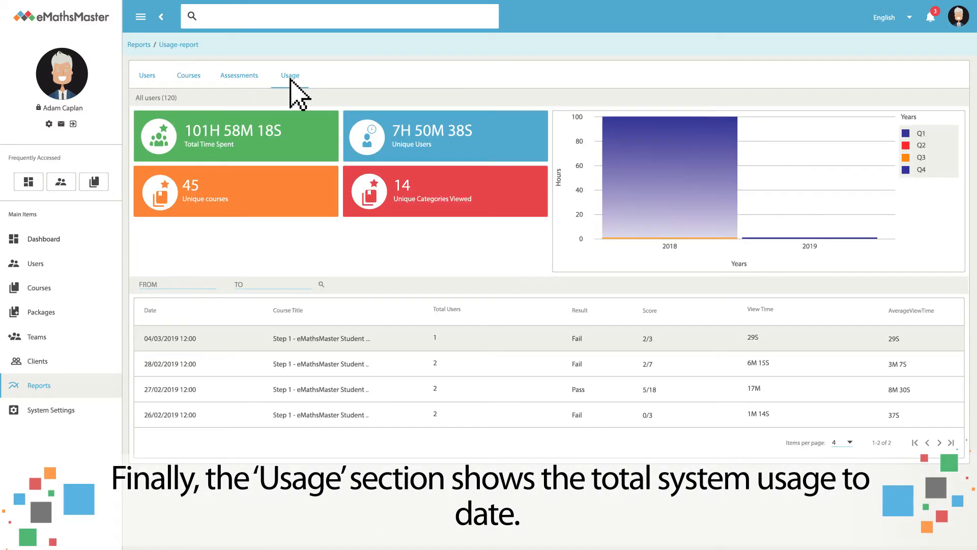